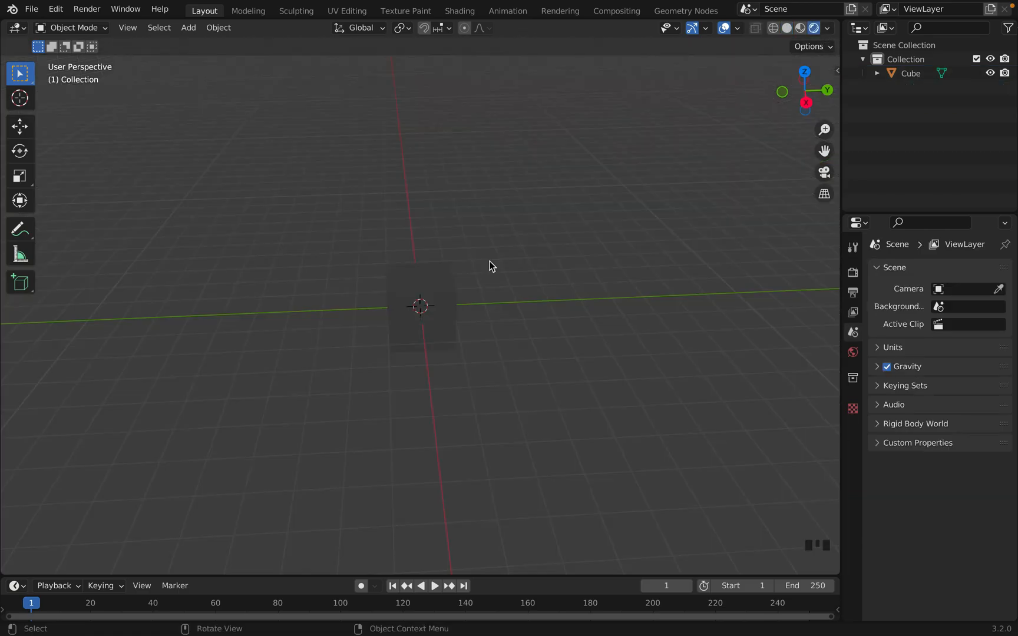
Switch to the Shading workspace to edit the cube's material nodes.
click(460, 10)
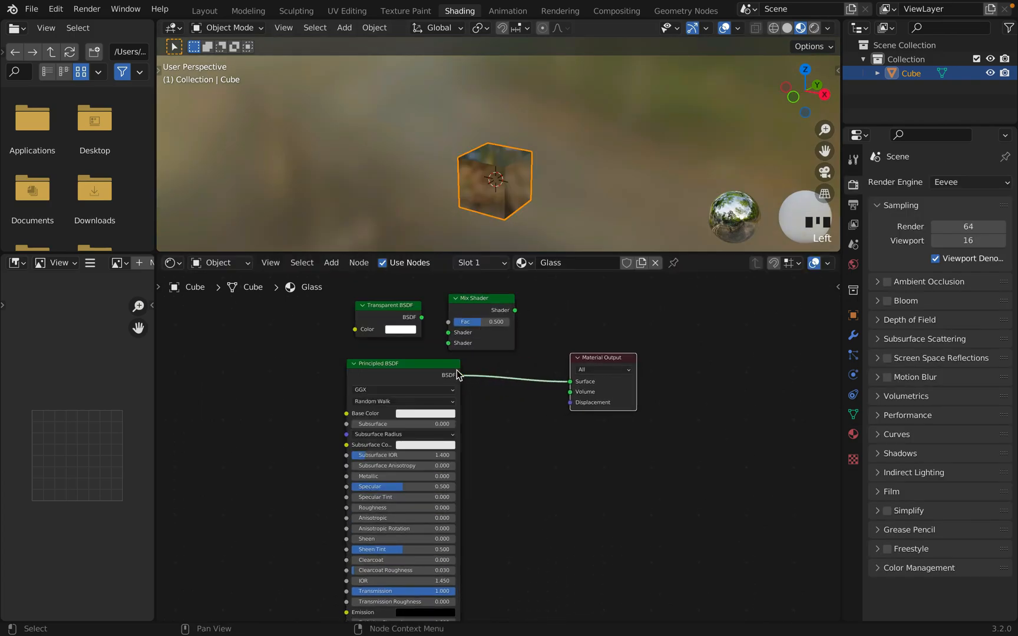
Add a second cube (Cube.001) to the scene via Shift+A > Mesh > Cube.
key(shift+a)
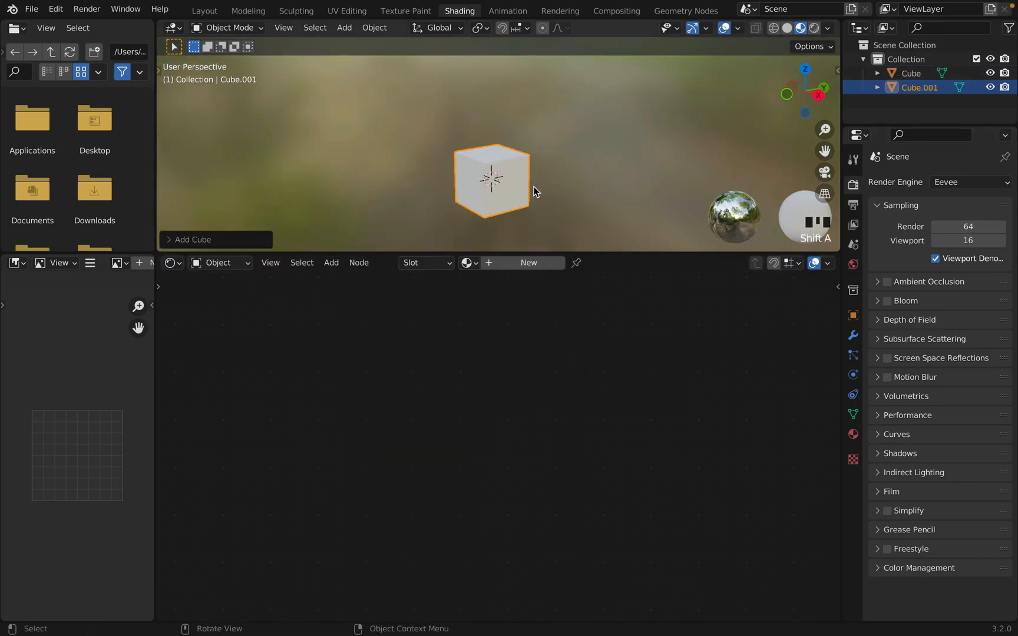
Move Cube.001 beside the glass cube and confirm its position.
click(909, 74)
text(col)
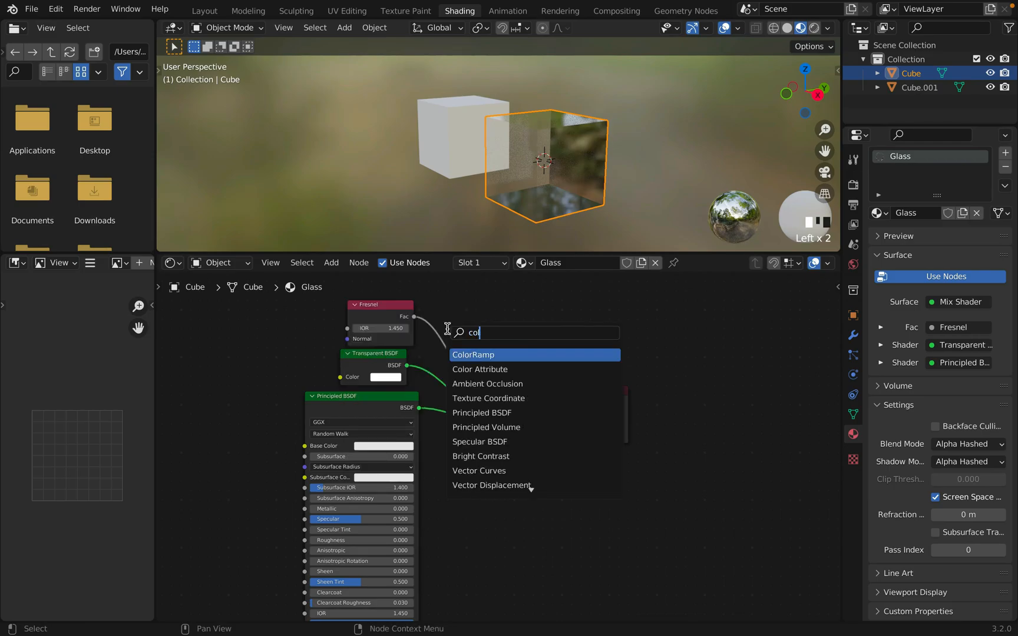
Insert a ColorRamp node between the Fresnel output and the Mix Shader Fac.
click(473, 355)
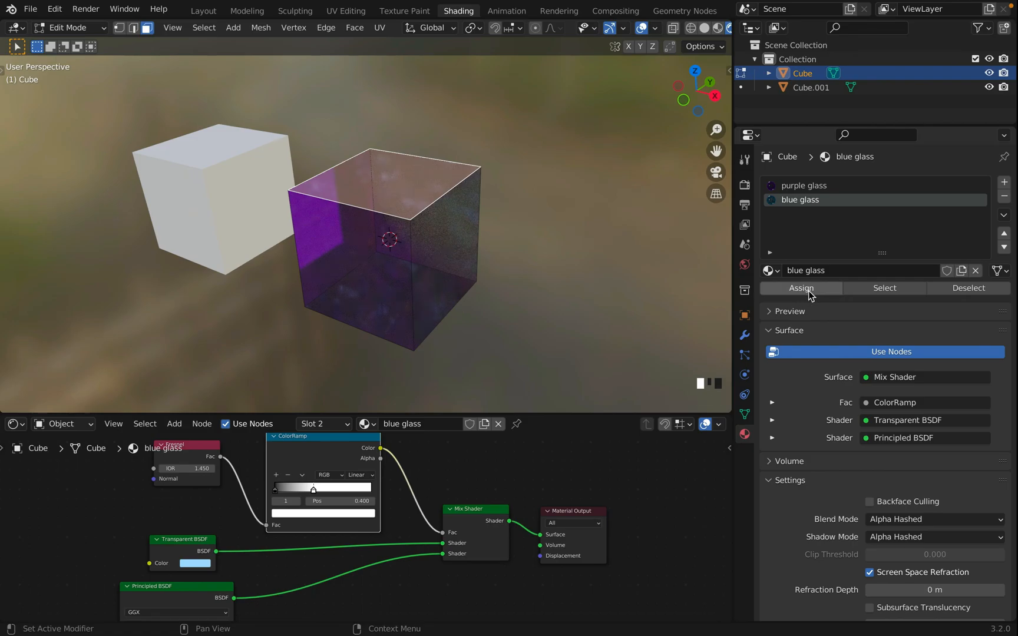
Assign the blue glass material to the selected cube faces.
click(800, 288)
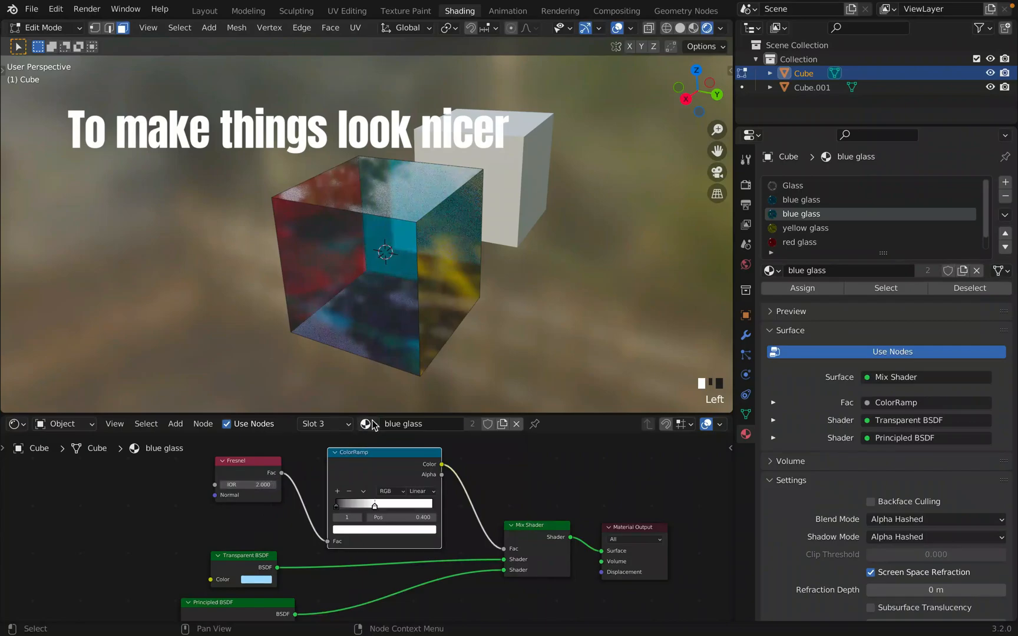
Select the red glass slot and adjust the viewport's world lighting in Viewport Shading.
click(802, 213)
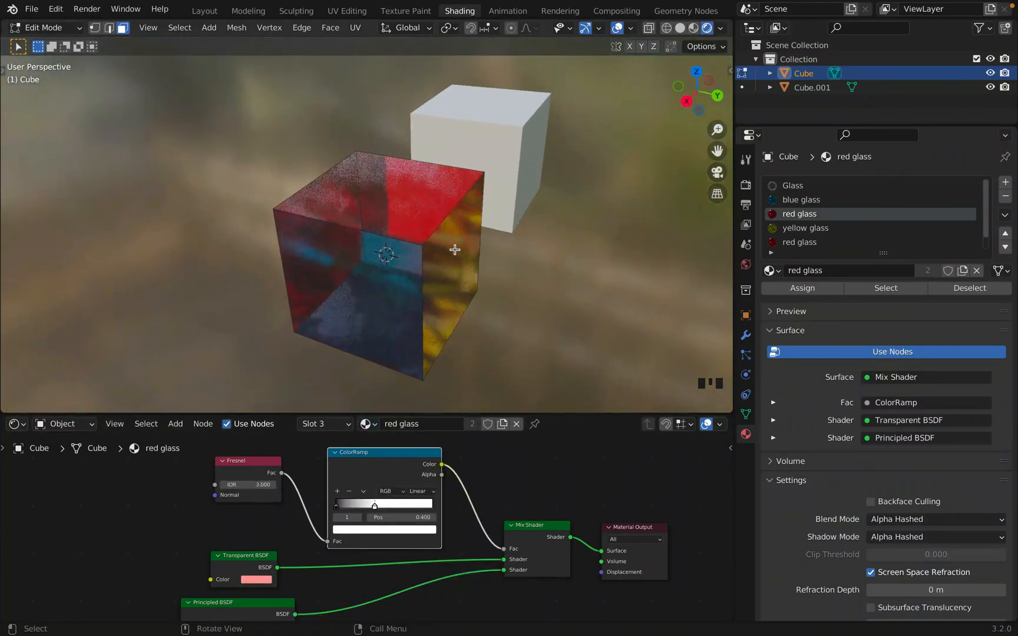
click(720, 29)
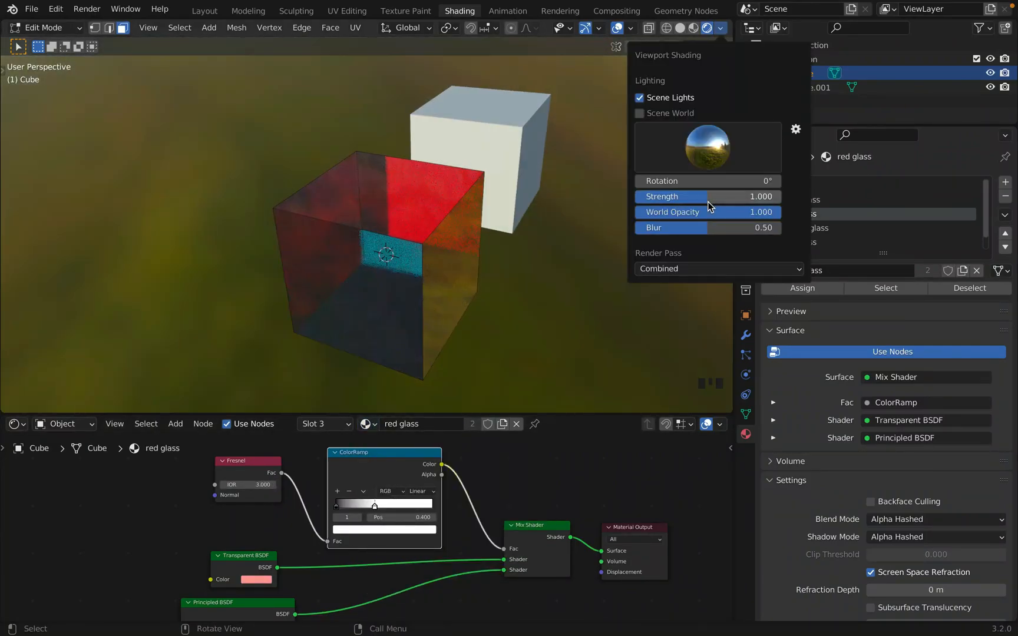